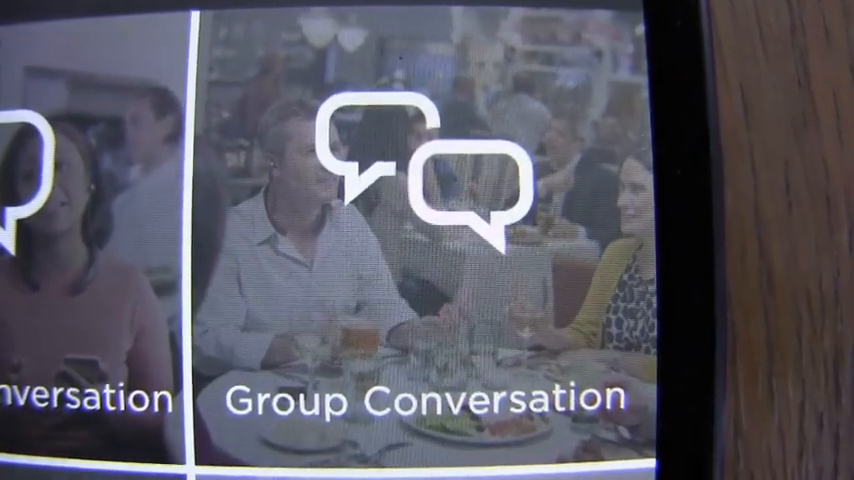
# Move past the conversation modes to World Volume and show the Focused, Front and Everywhere directivity choices.
pyautogui.scroll(-3)
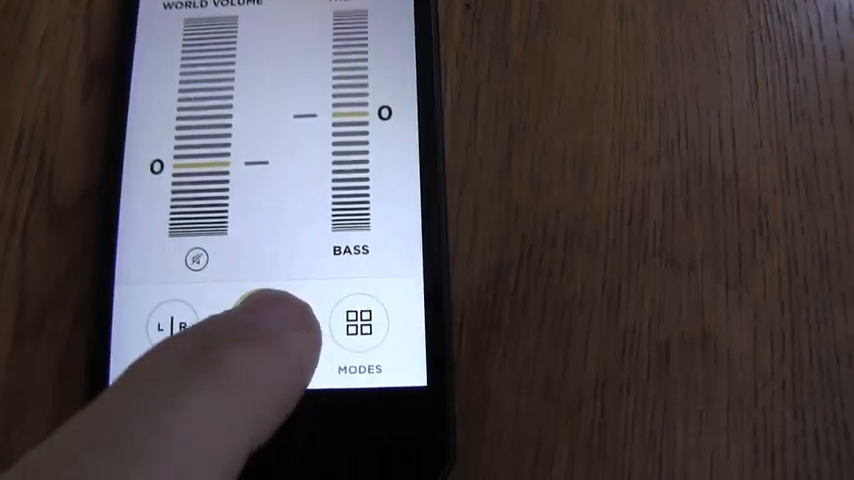
pyautogui.click(364, 322)
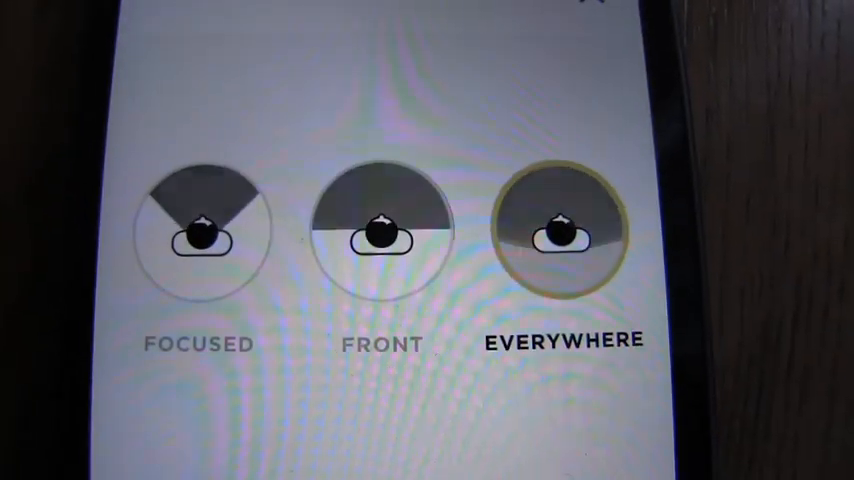